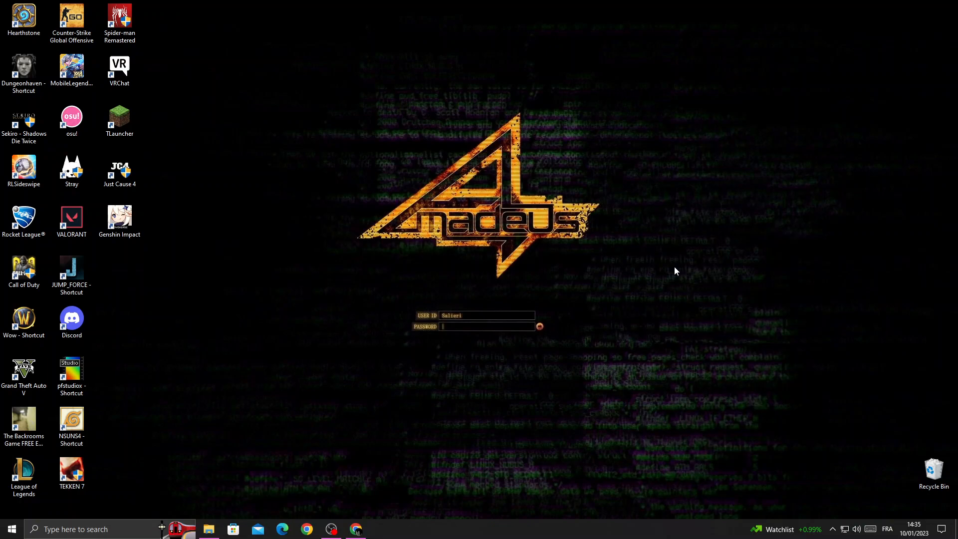
mouse_move(420, 370)
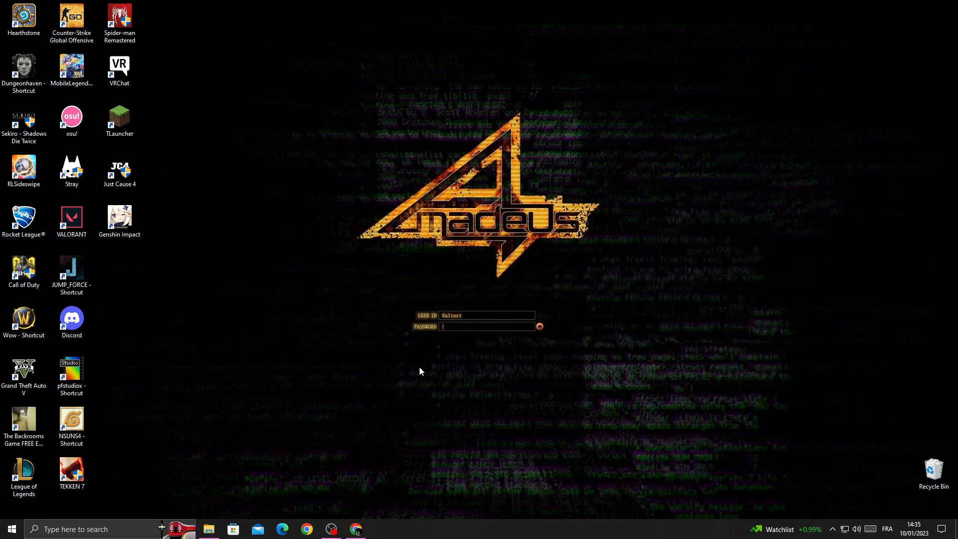
Open HubSpot's Settings and go to Integrations > Private Apps.
click(355, 529)
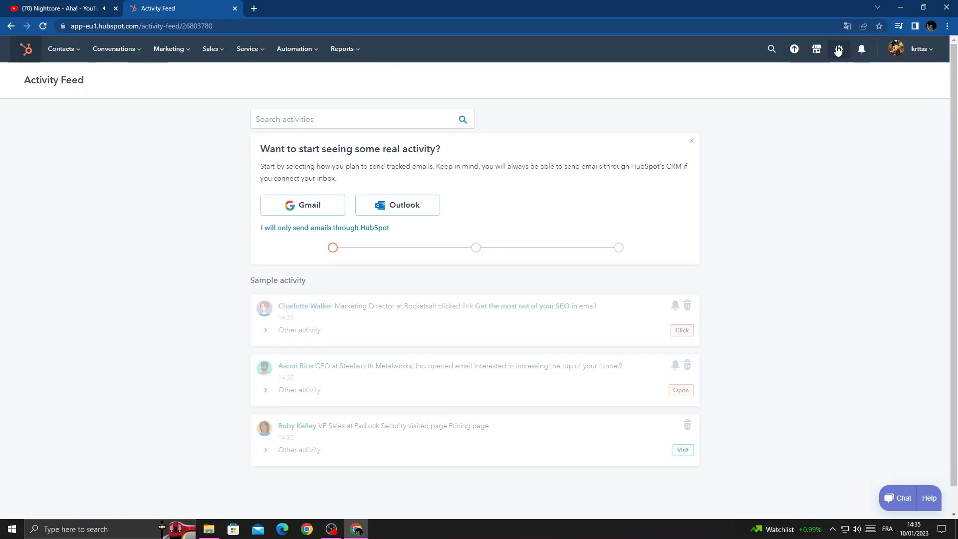
click(838, 49)
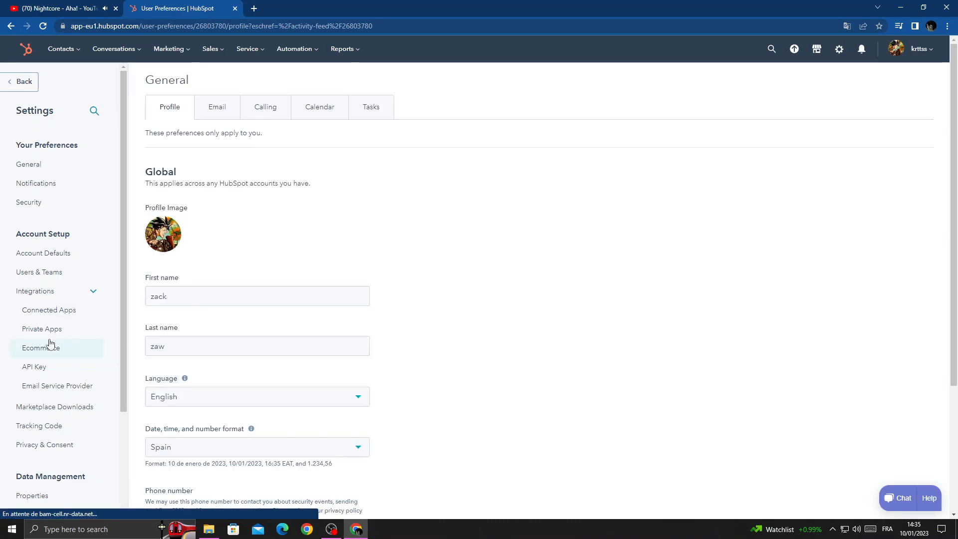
click(42, 329)
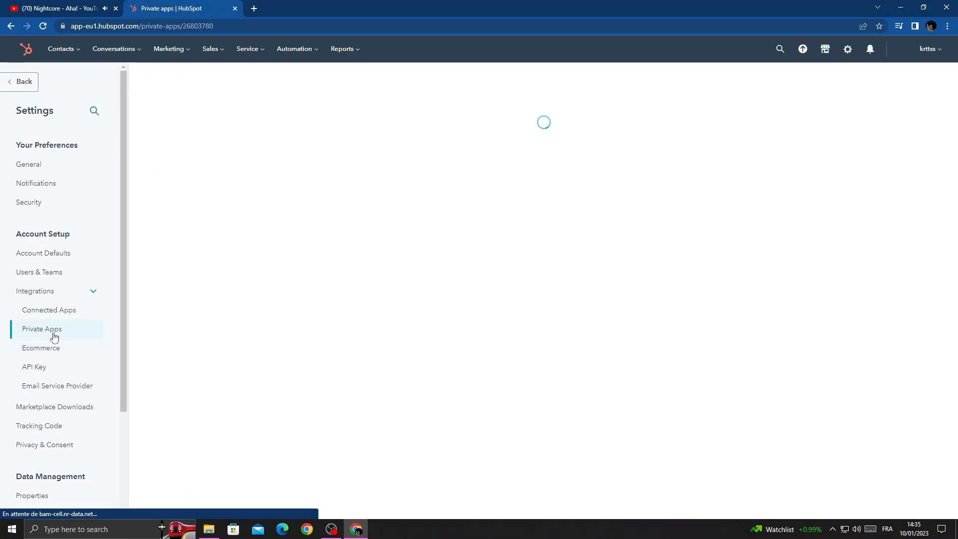
click(41, 329)
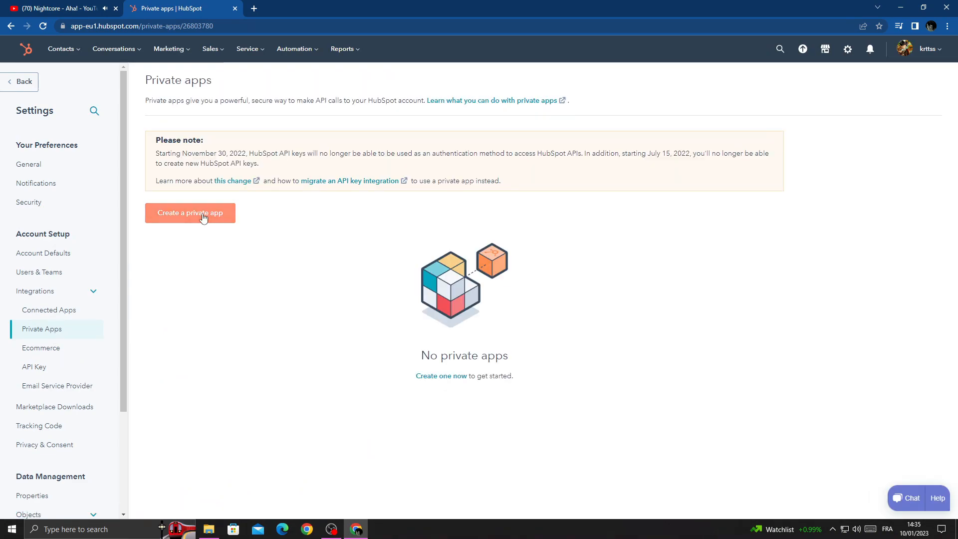
Start a private app named Shaky with description 123456789 and cms.domains read scope.
click(190, 212)
text(1)
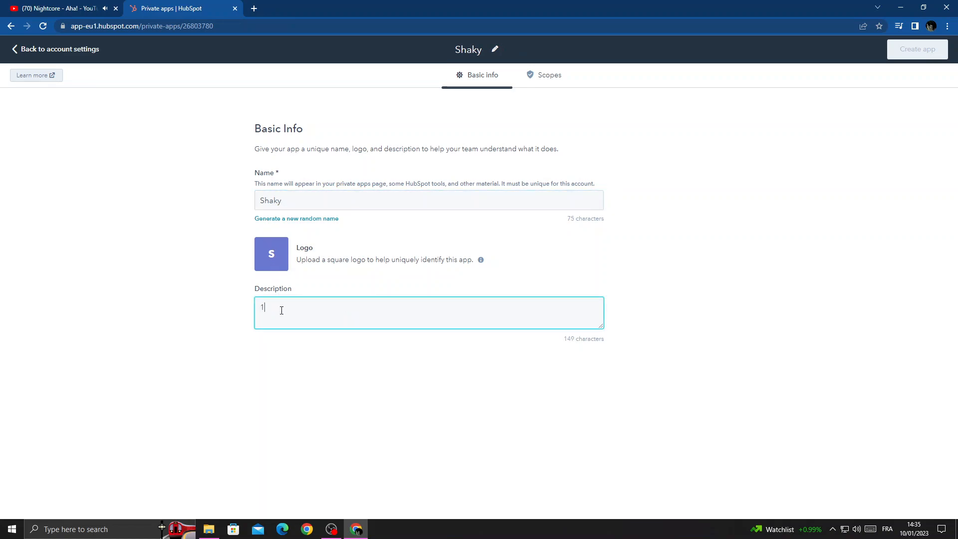
text(23456789)
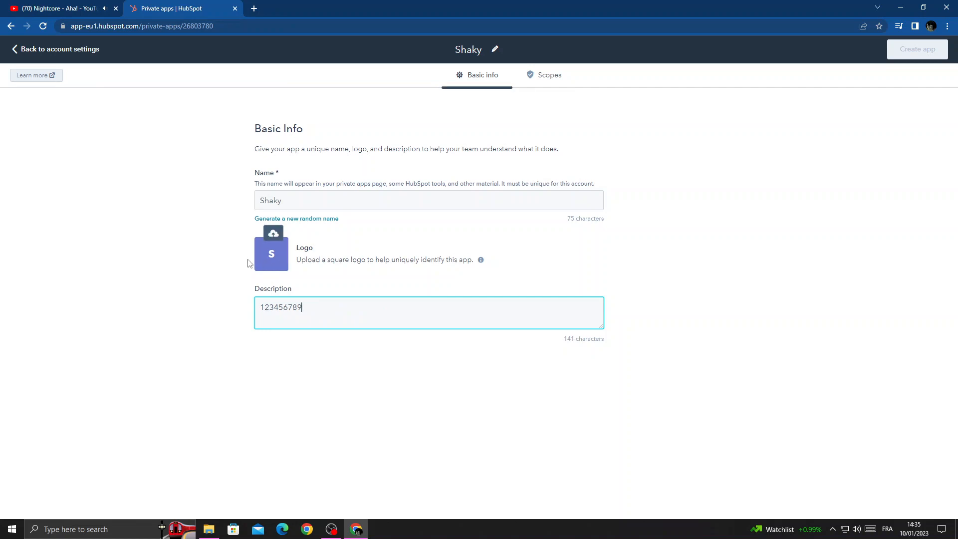
mouse_move(440, 152)
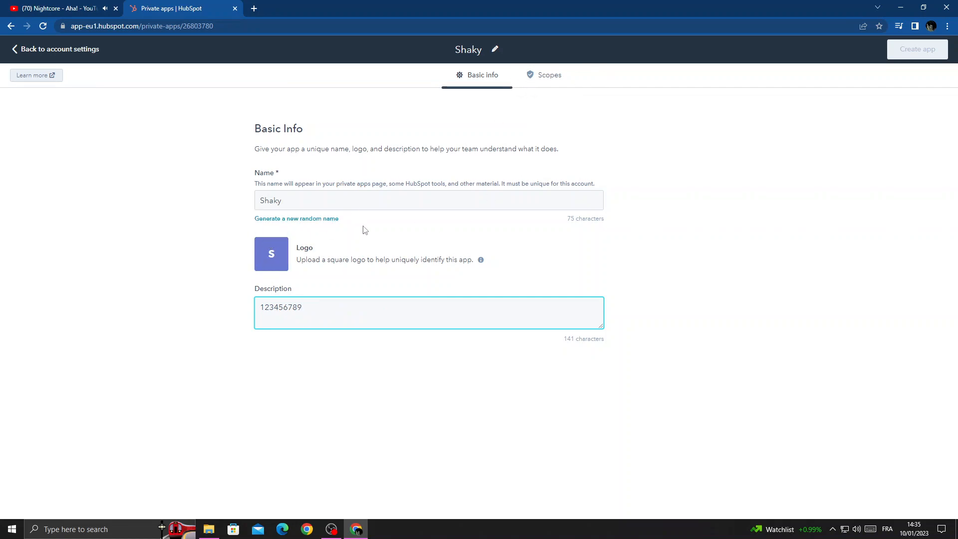
click(548, 74)
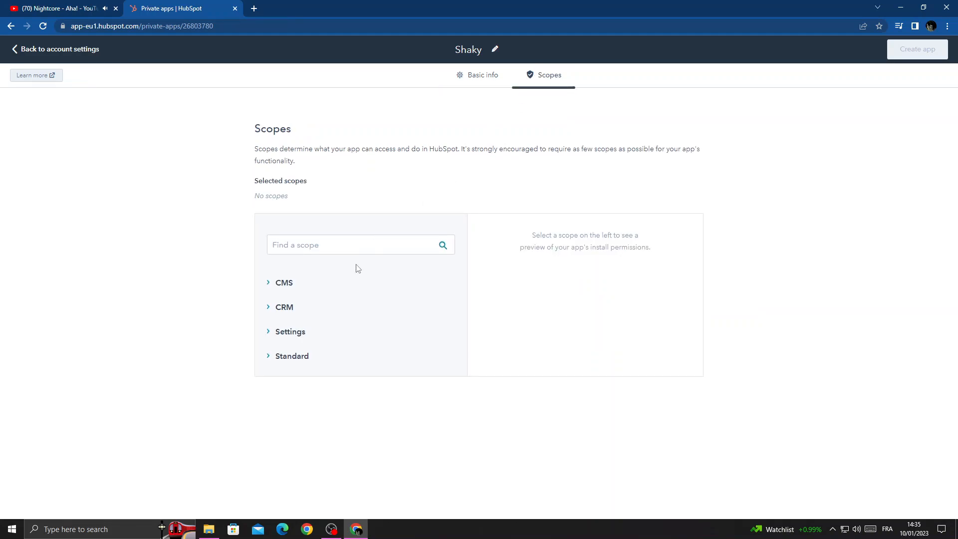
click(280, 282)
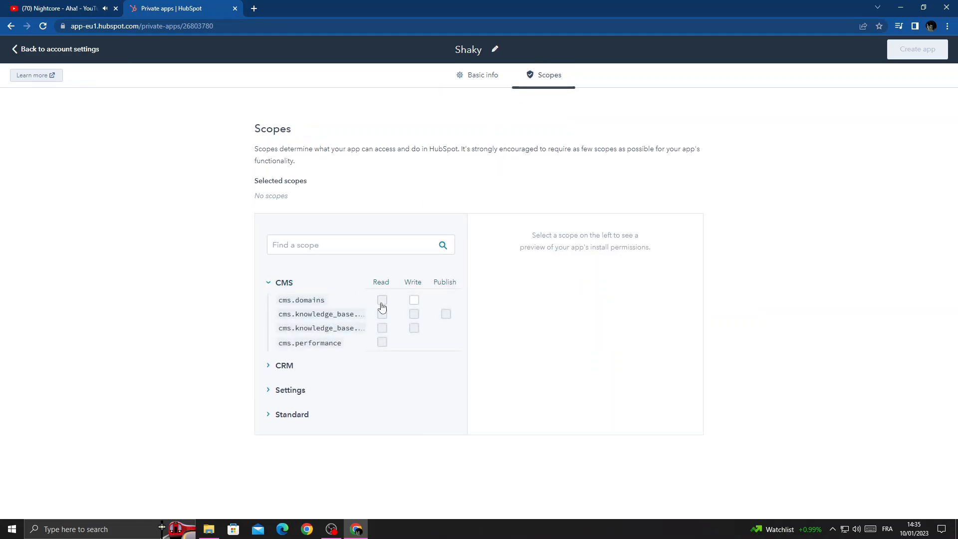
click(382, 299)
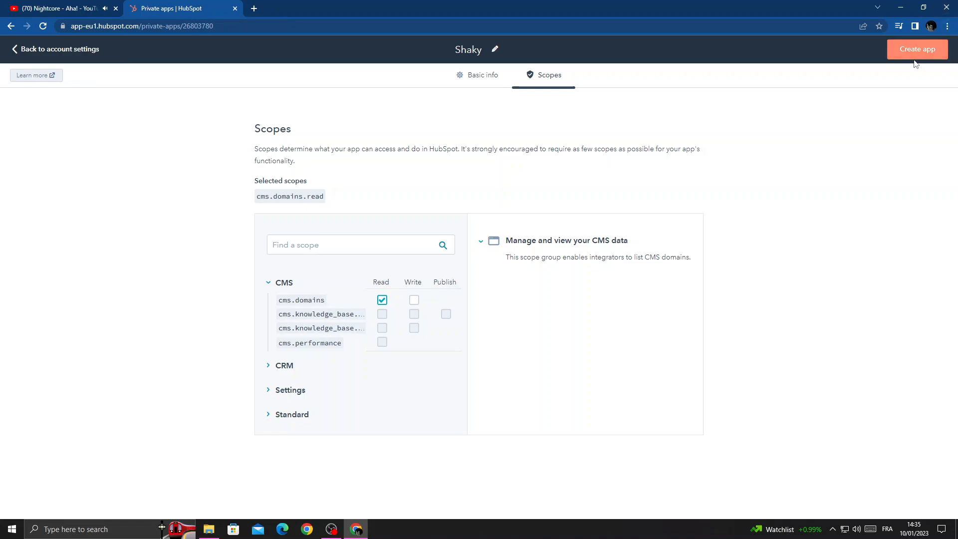
Create the Shaky app, confirm token generation, and skip the tour to view details.
click(916, 49)
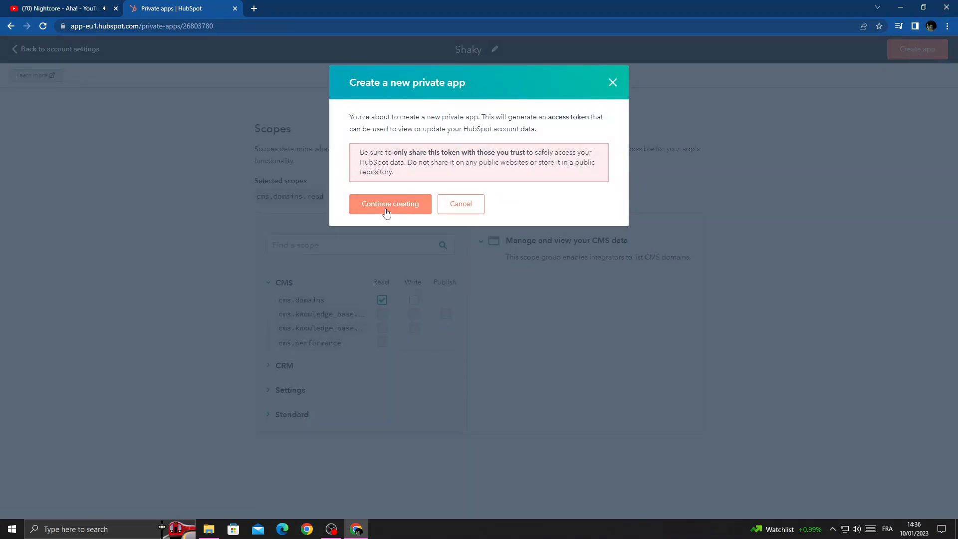
click(390, 203)
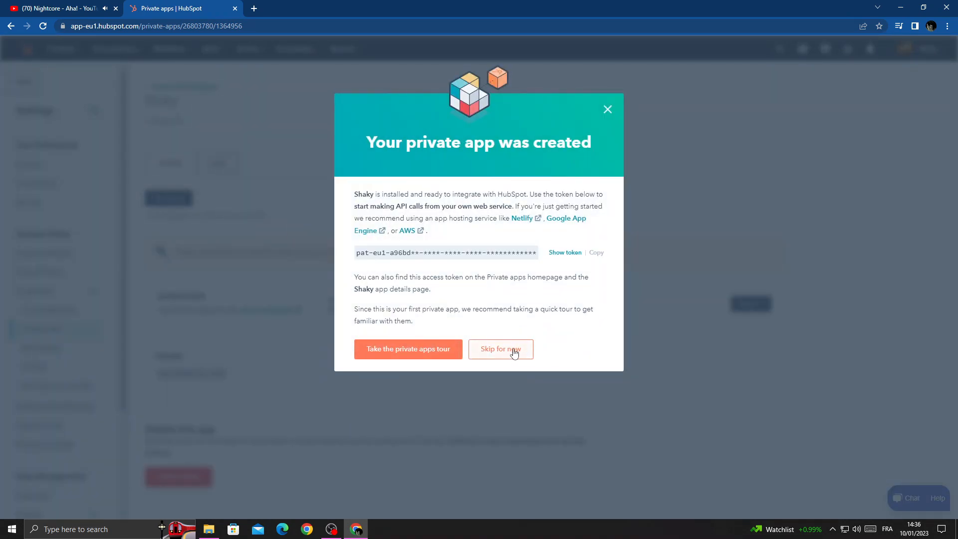
click(500, 349)
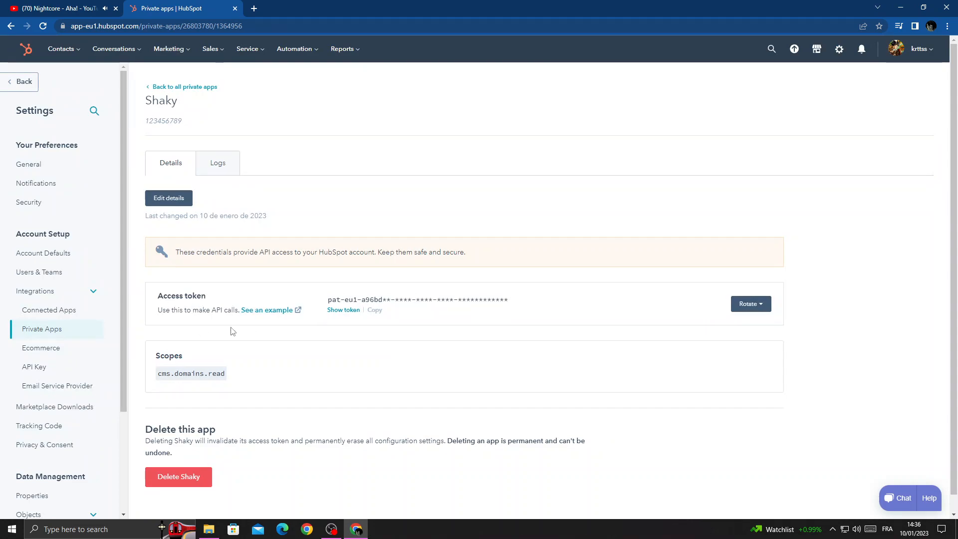
mouse_move(248, 327)
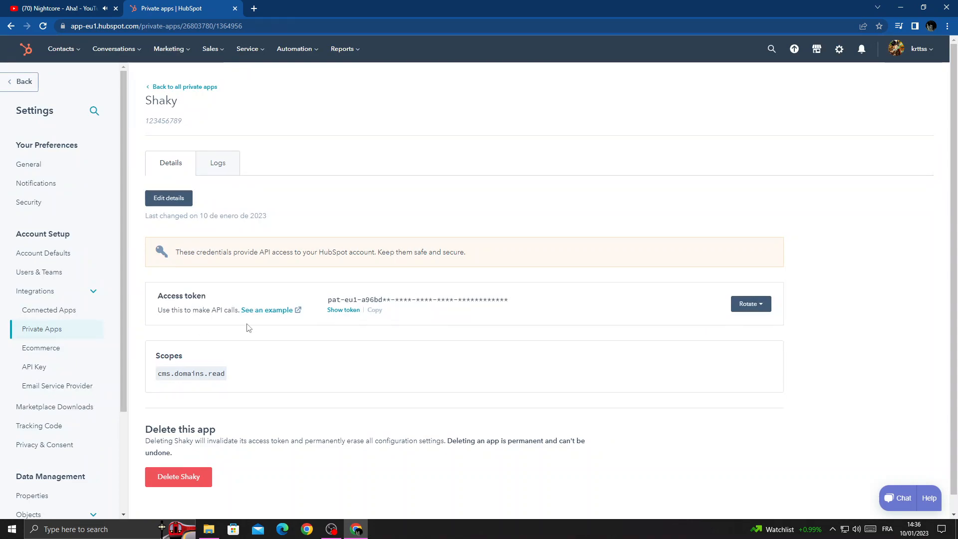
mouse_move(252, 326)
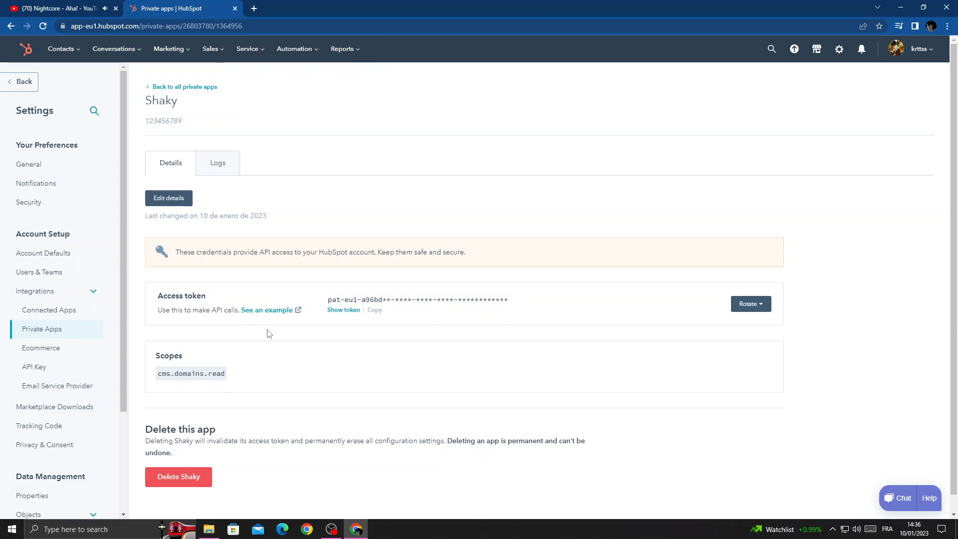
mouse_move(277, 336)
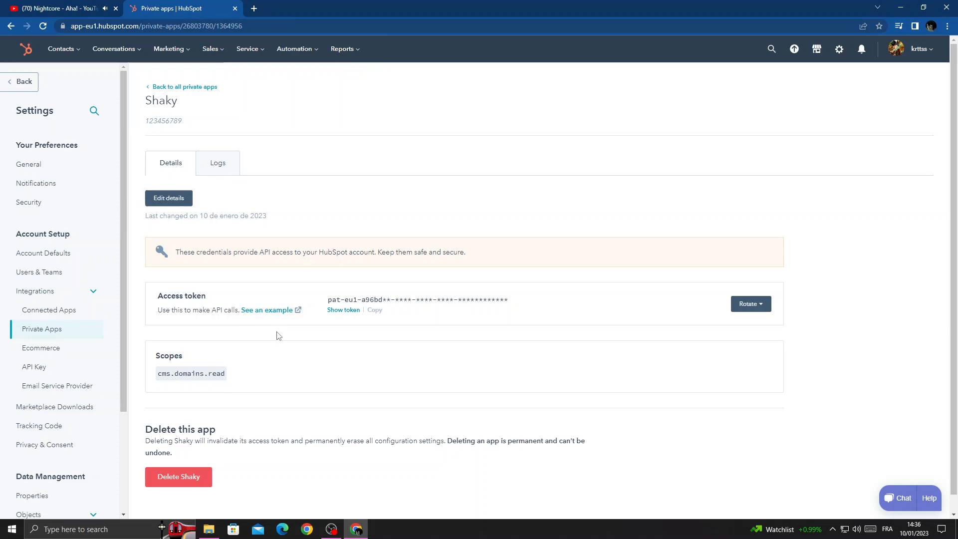